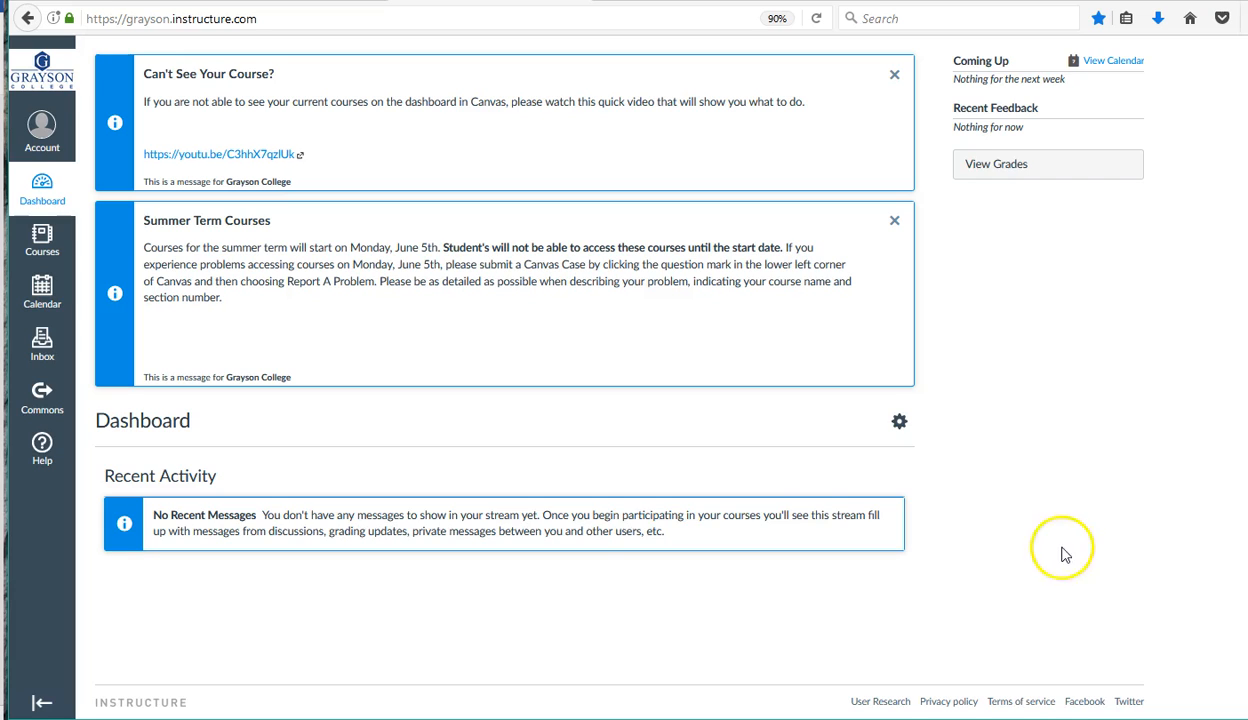
{"action": "mouse_move", "coordinate": [40, 248]}
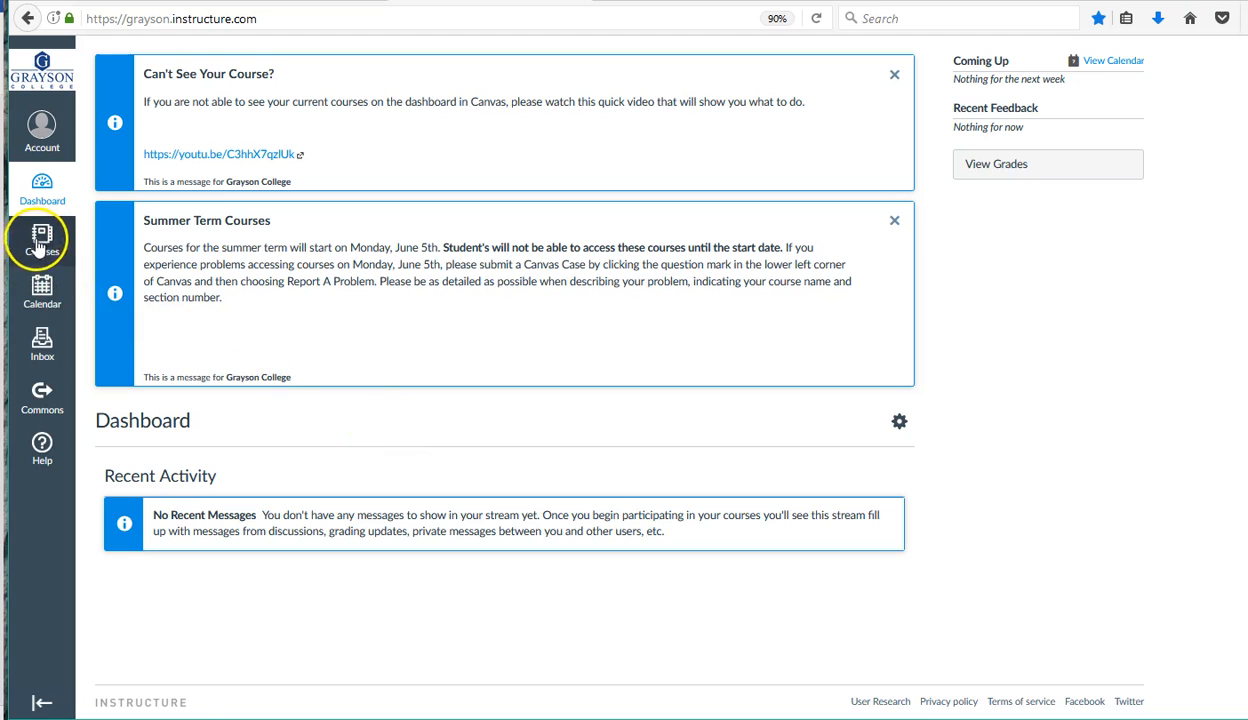
{"action": "mouse_move", "coordinate": [42, 240]}
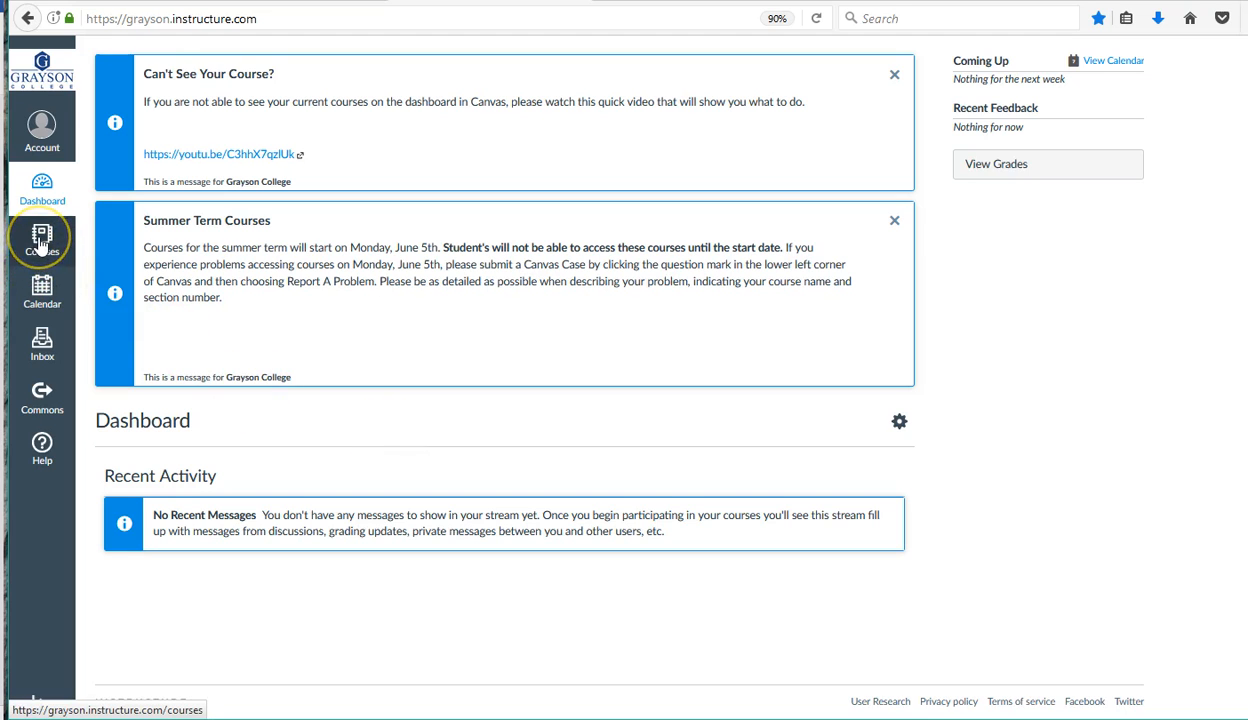
From the Courses flyout, go to the All Courses listing.
{"action": "left_click", "coordinate": [40, 244]}
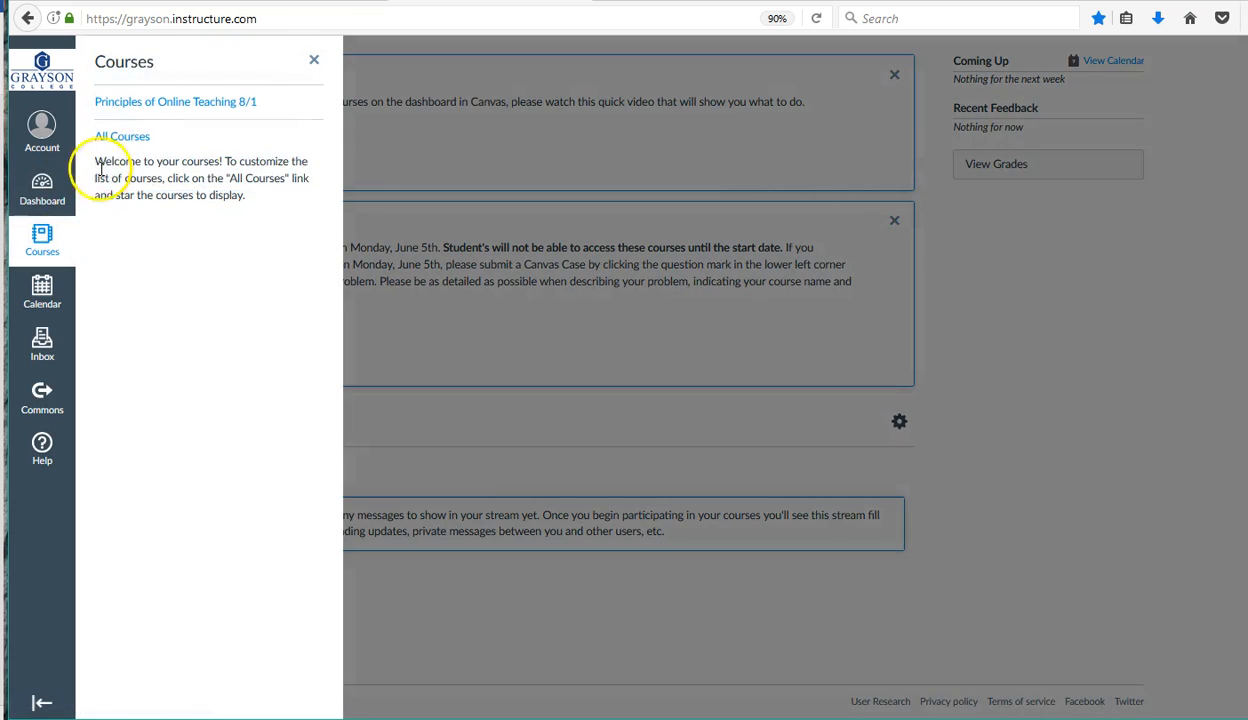
{"action": "left_click", "coordinate": [128, 136]}
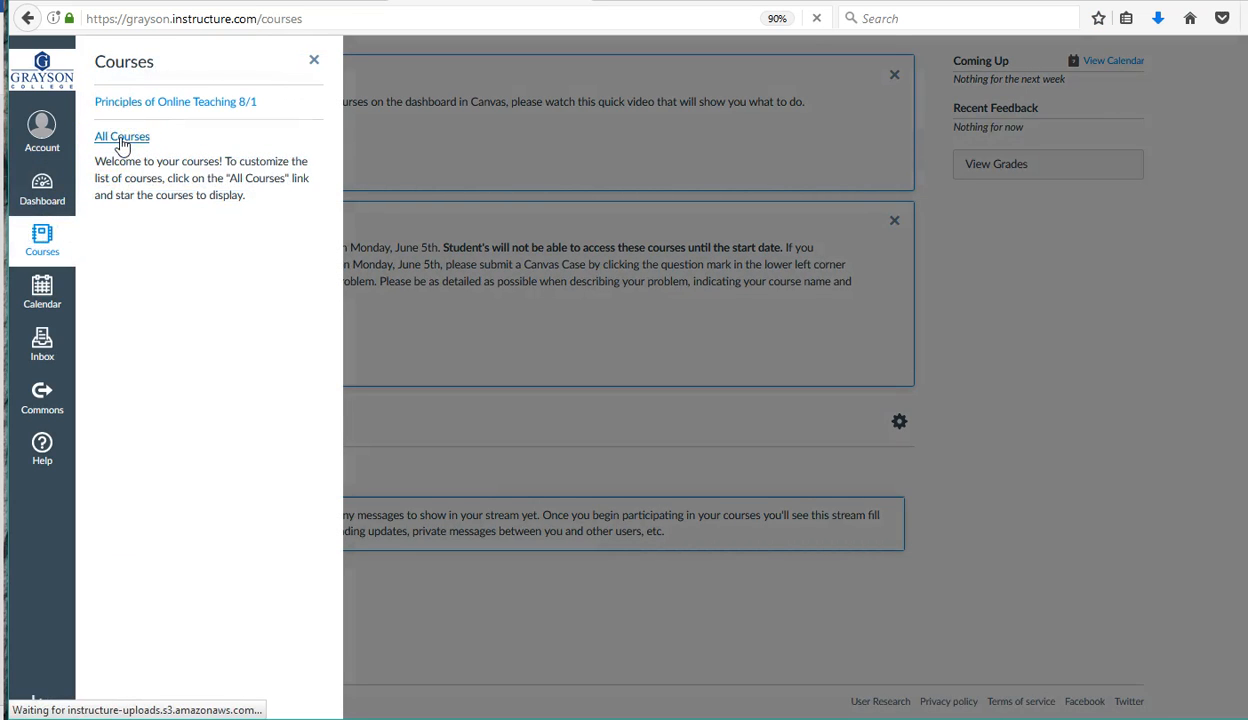
Star LVN Exam Soft and Evaluation Kit so all three current courses are favorites.
{"action": "left_click", "coordinate": [130, 136]}
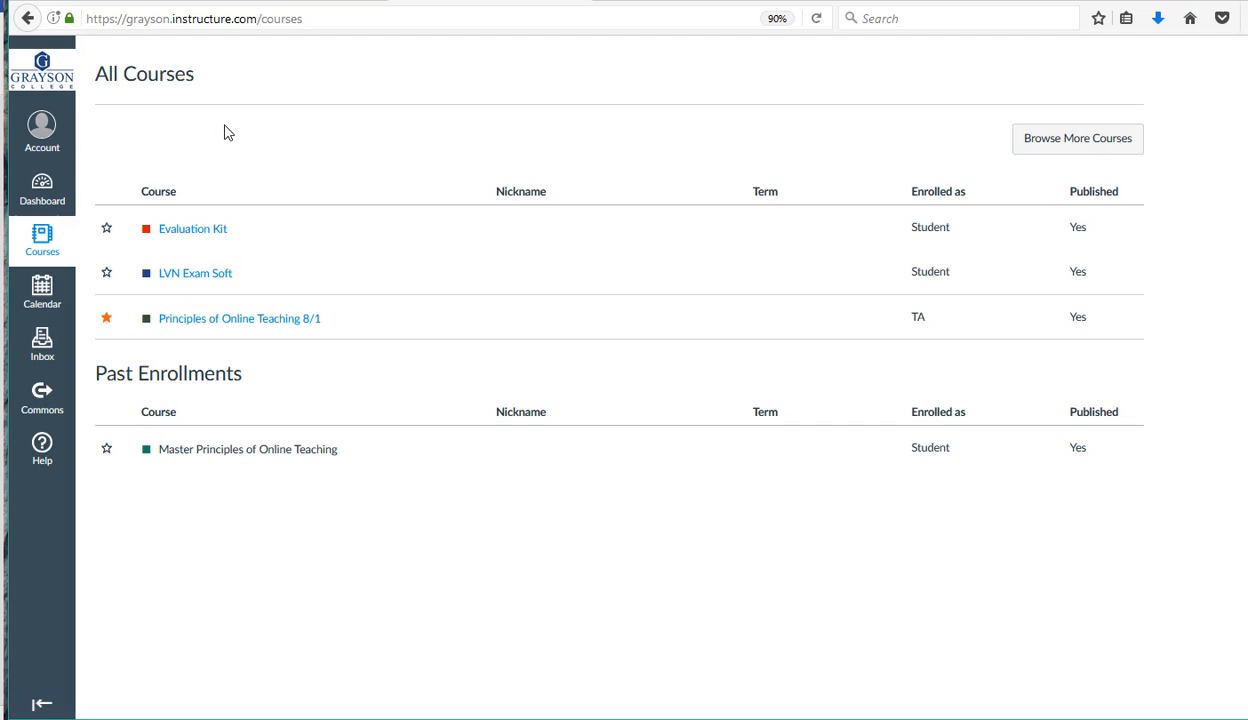
{"action": "mouse_move", "coordinate": [112, 284]}
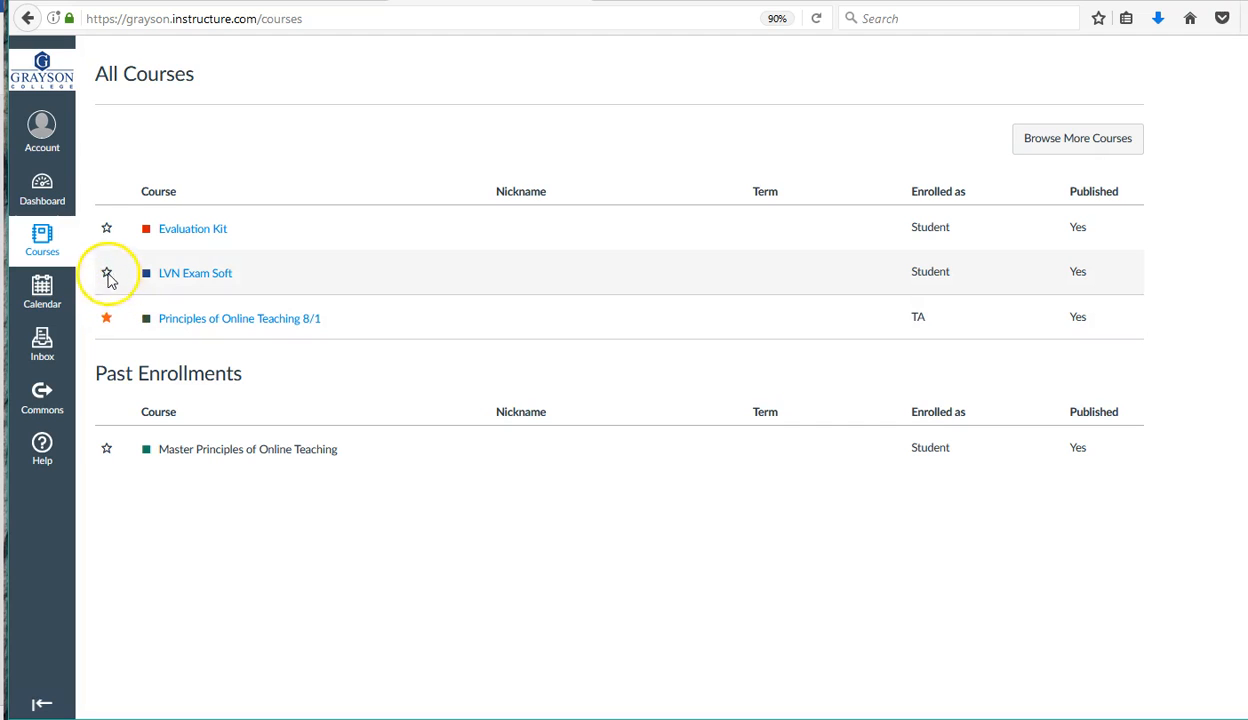
{"action": "left_click", "coordinate": [108, 272]}
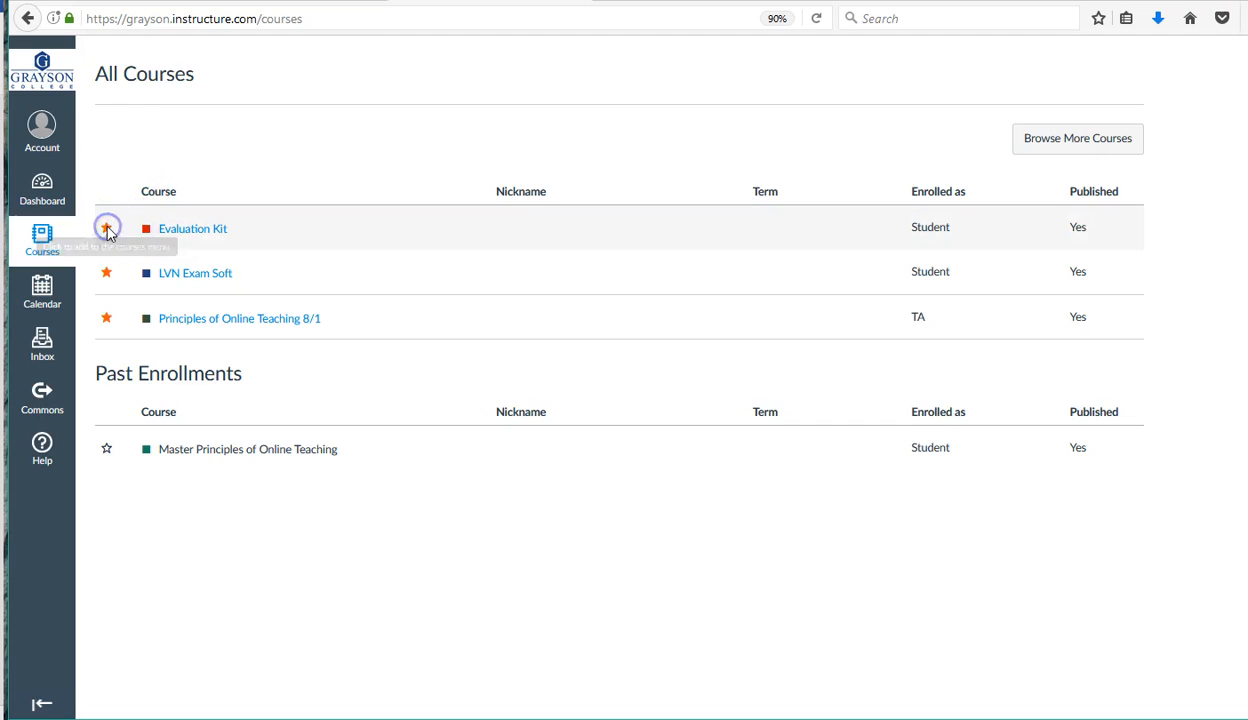
{"action": "left_click", "coordinate": [106, 228]}
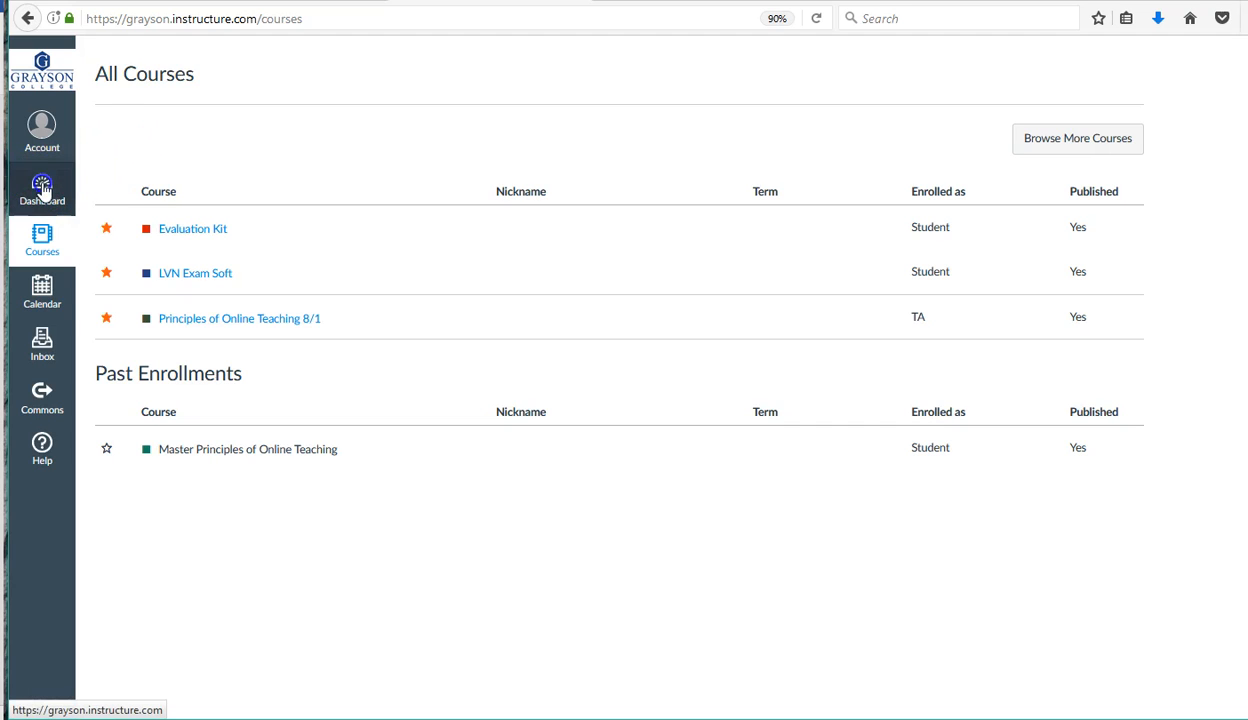
Return to the Dashboard and switch its display to Card View showing the three course cards.
{"action": "left_click", "coordinate": [40, 184]}
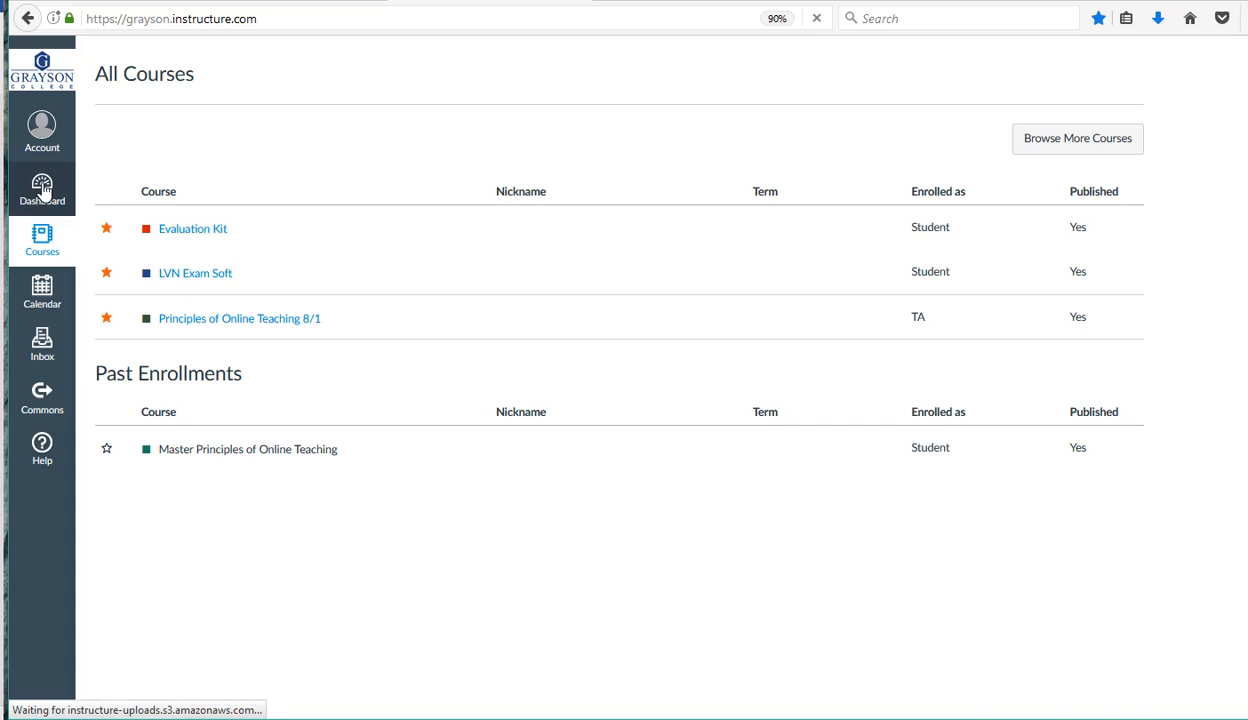
{"action": "left_click", "coordinate": [40, 184]}
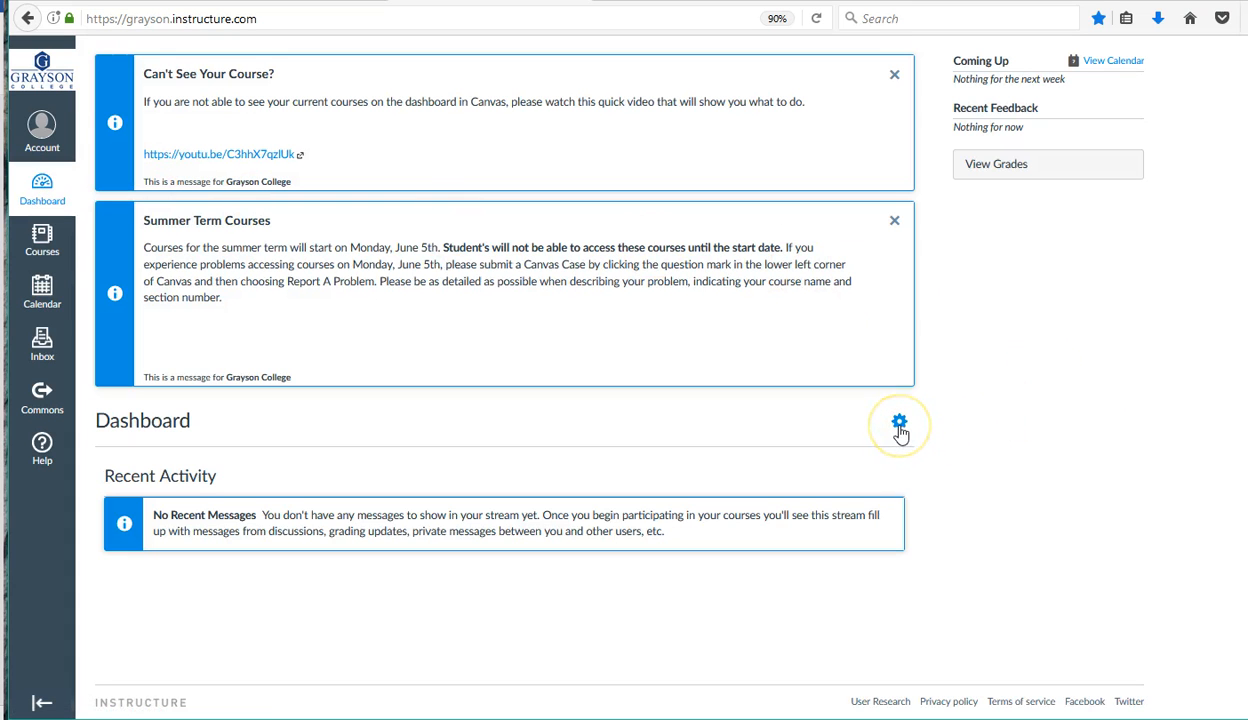
{"action": "left_click", "coordinate": [898, 424]}
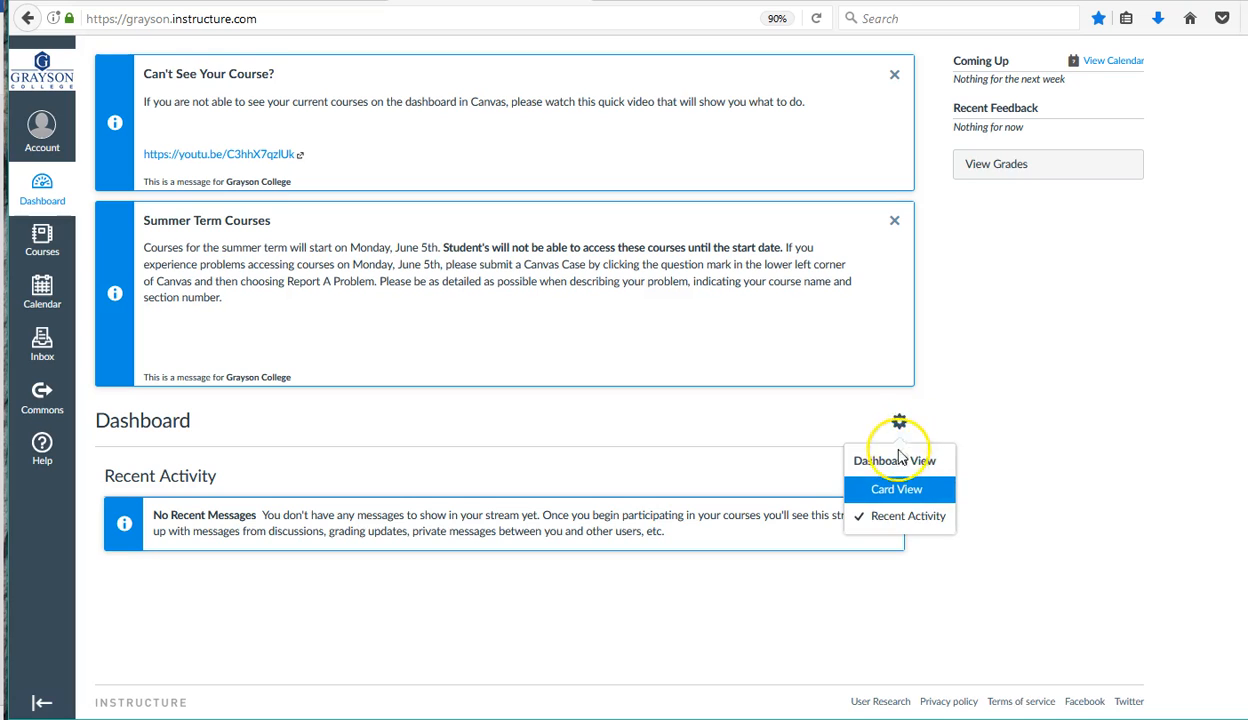
{"action": "left_click", "coordinate": [898, 488]}
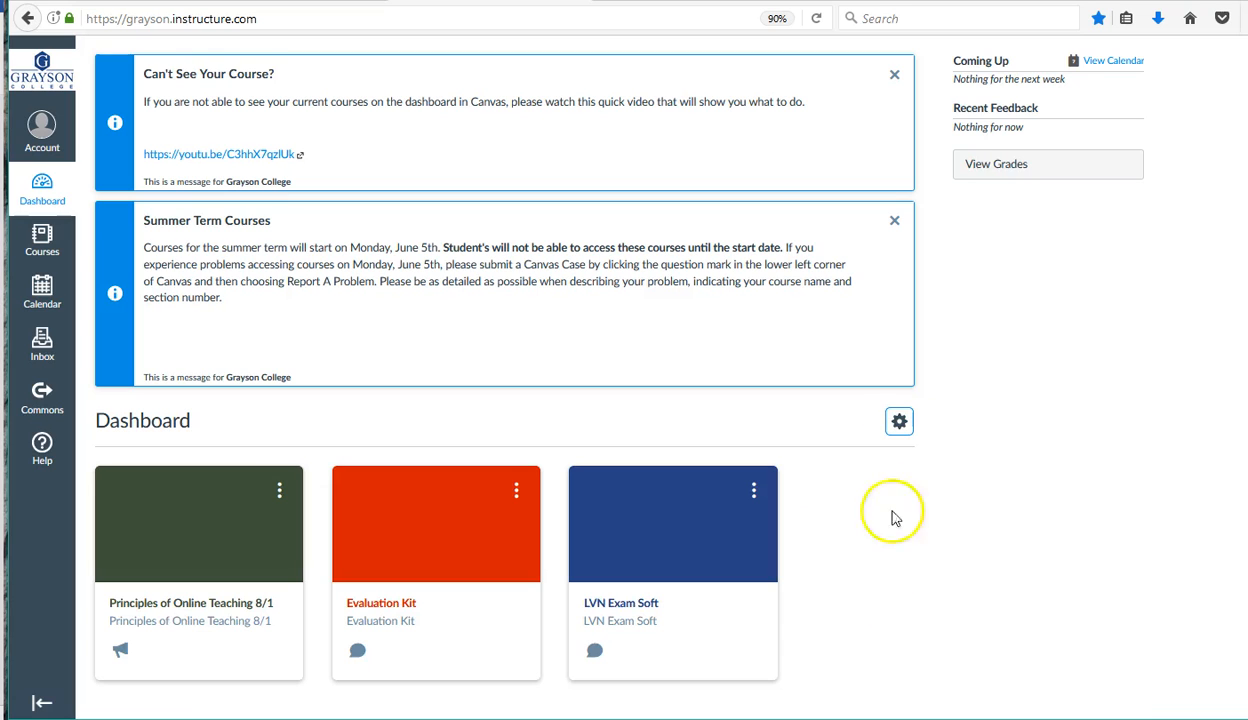
{"action": "mouse_move", "coordinate": [1204, 648]}
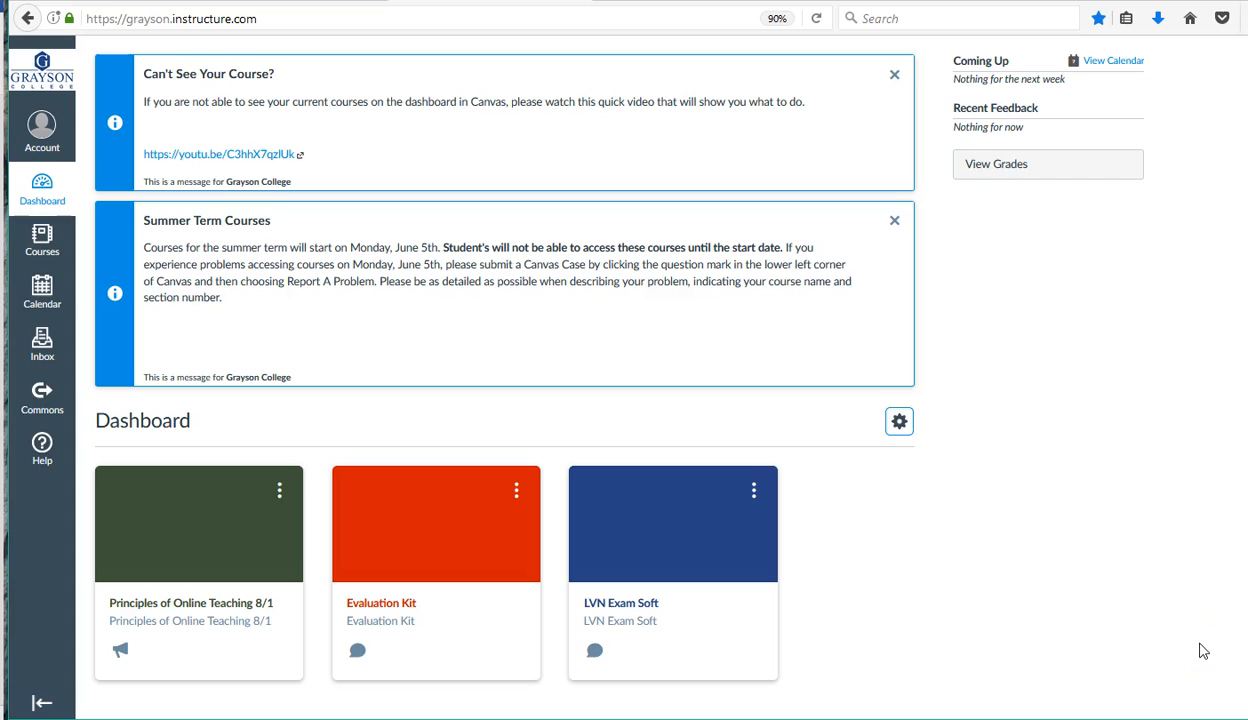